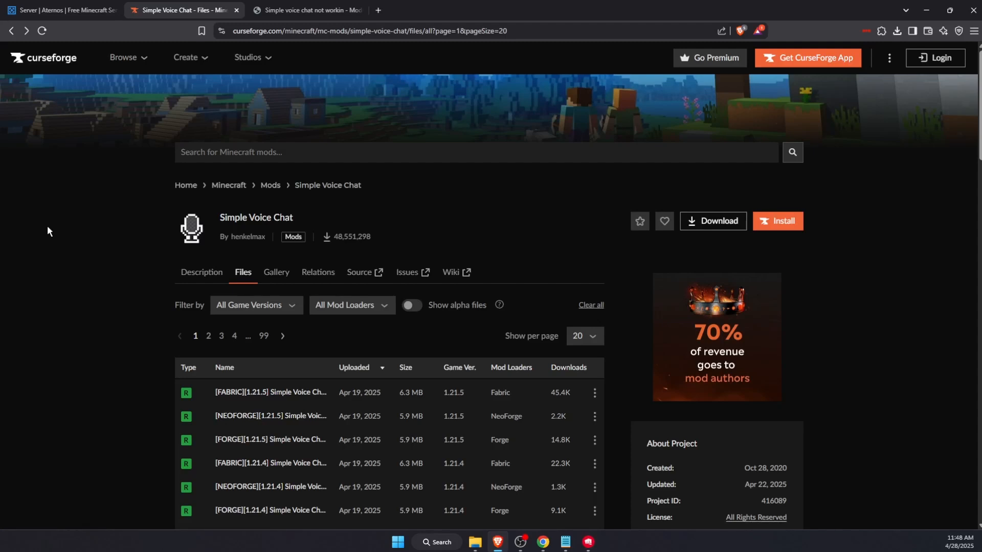
mouse_move(259, 234)
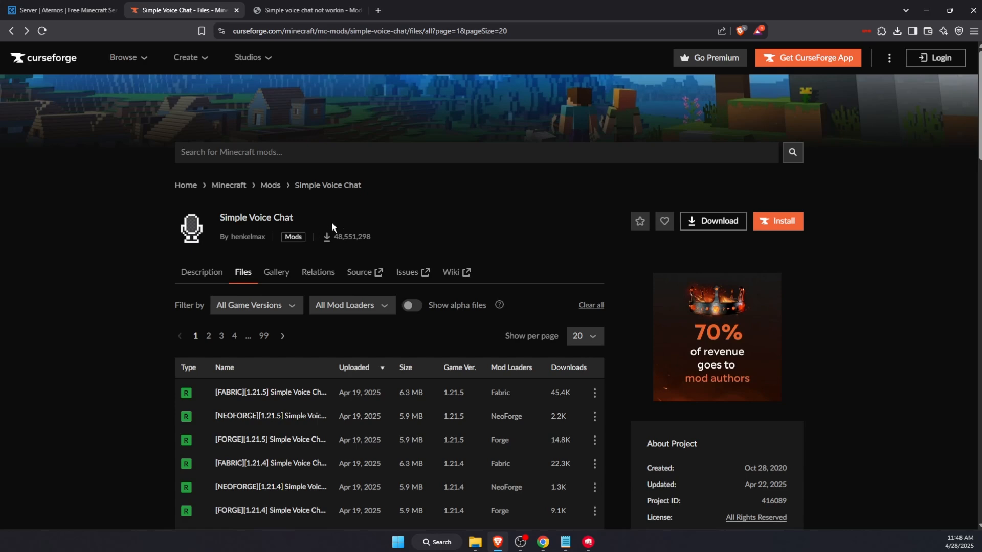
- Switch to the Aternos tab showing the offline Fabric 1.21.5 server overview
click(60, 11)
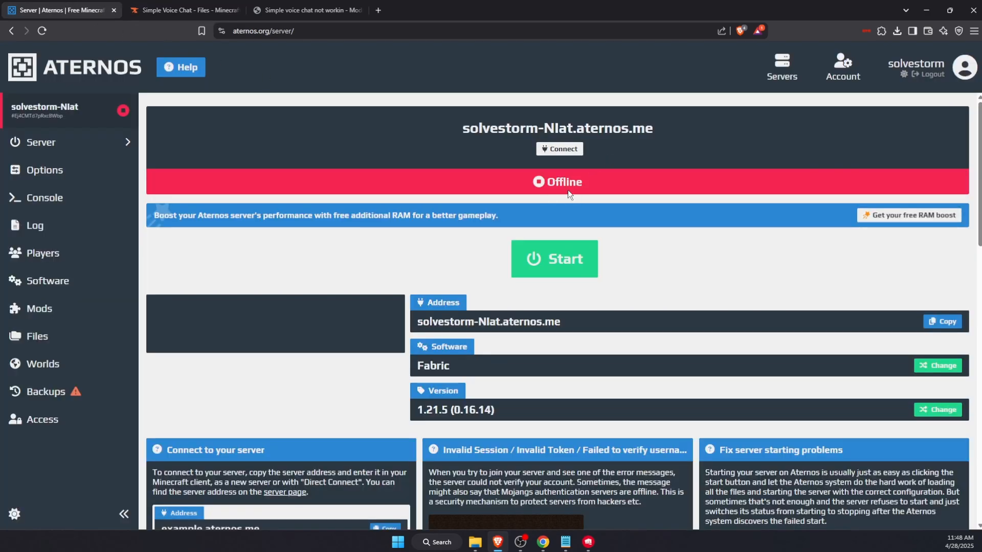
mouse_move(471, 321)
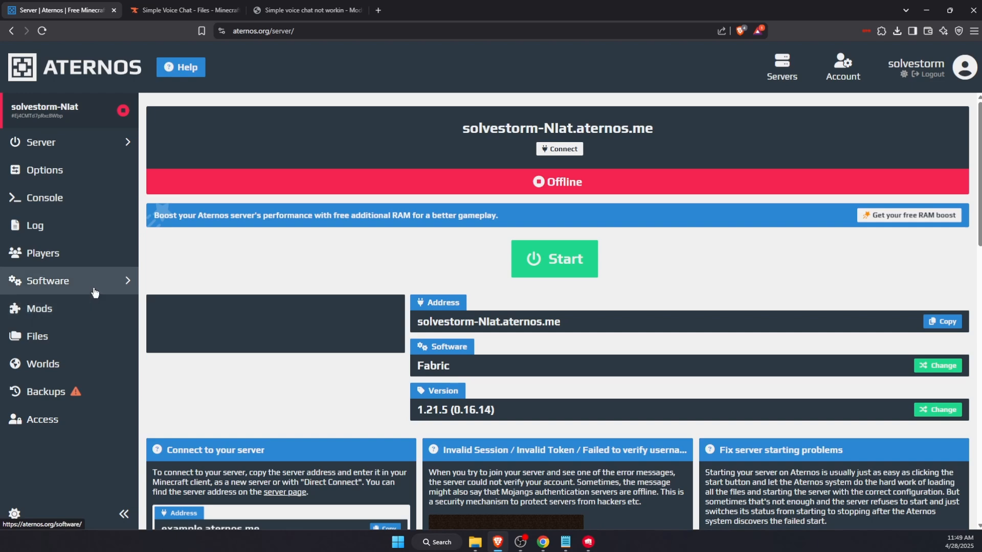
mouse_move(94, 292)
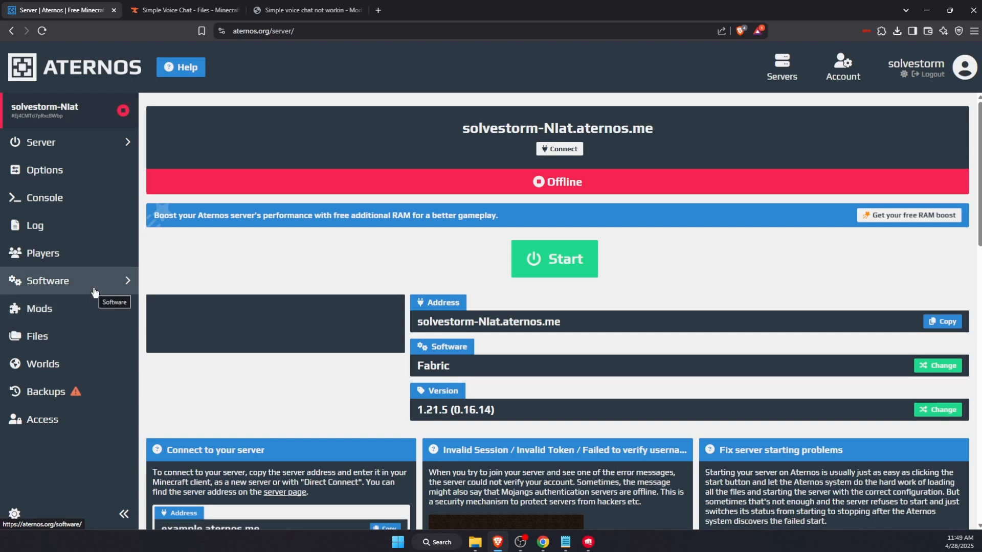
mouse_move(102, 291)
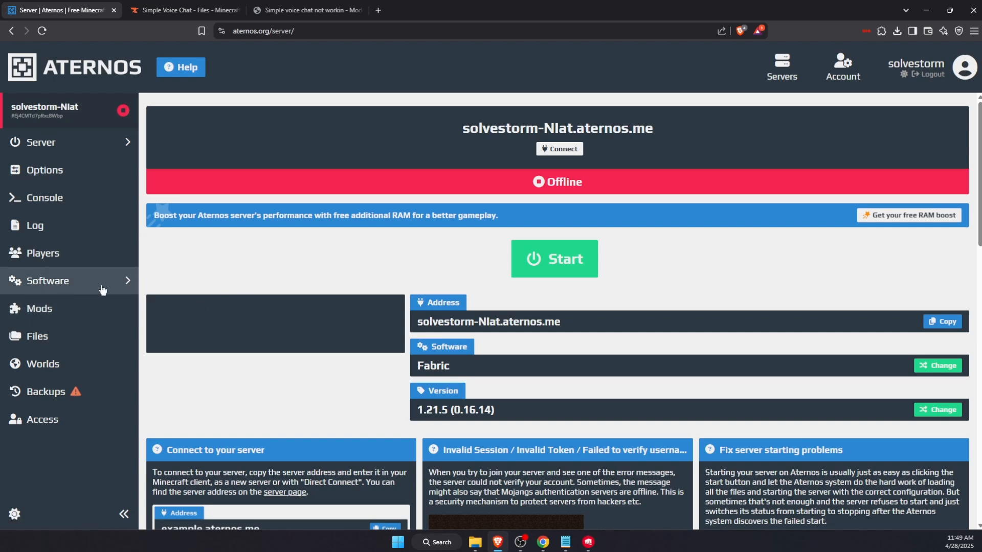
- Open the Software page and confirm Fabric is the selected server type
click(47, 281)
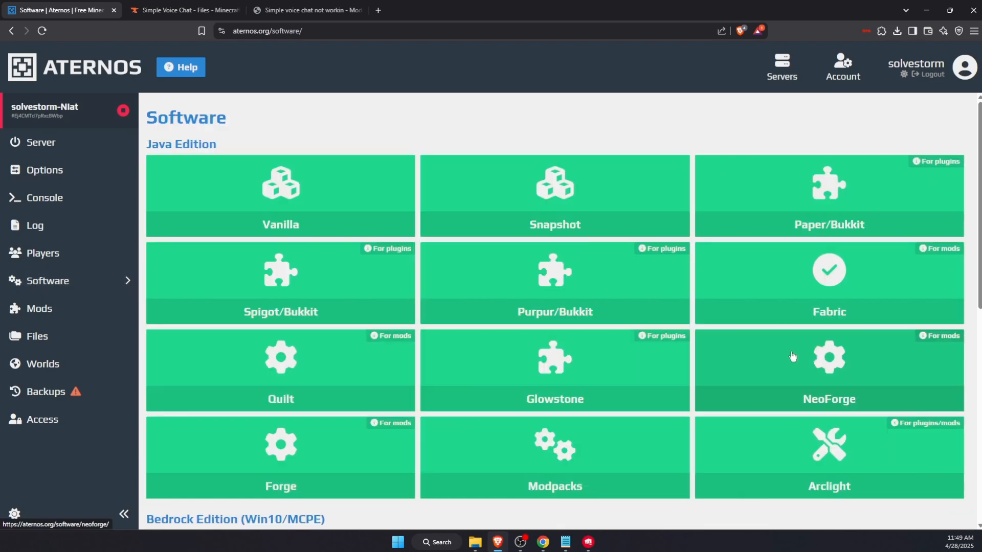
mouse_move(827, 303)
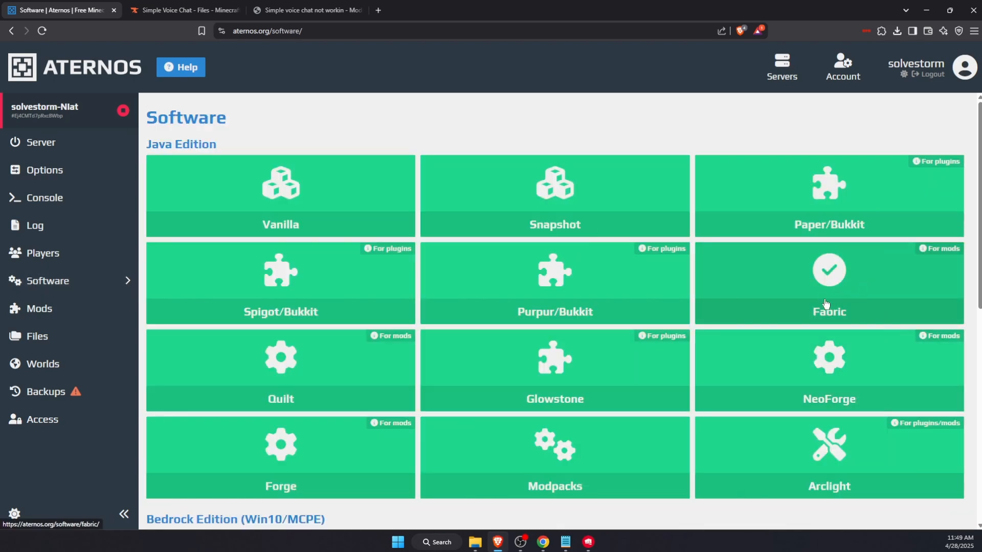
mouse_move(220, 399)
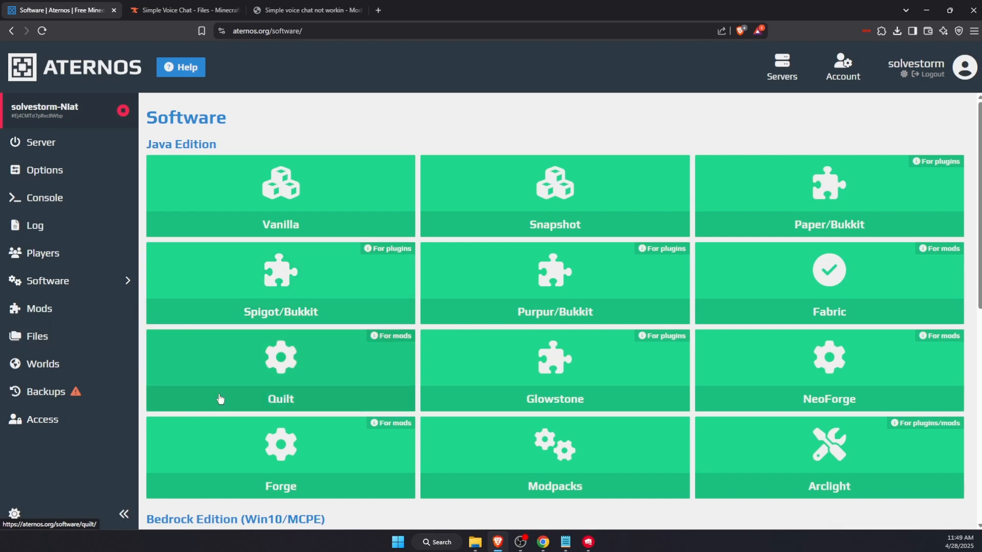
mouse_move(47, 308)
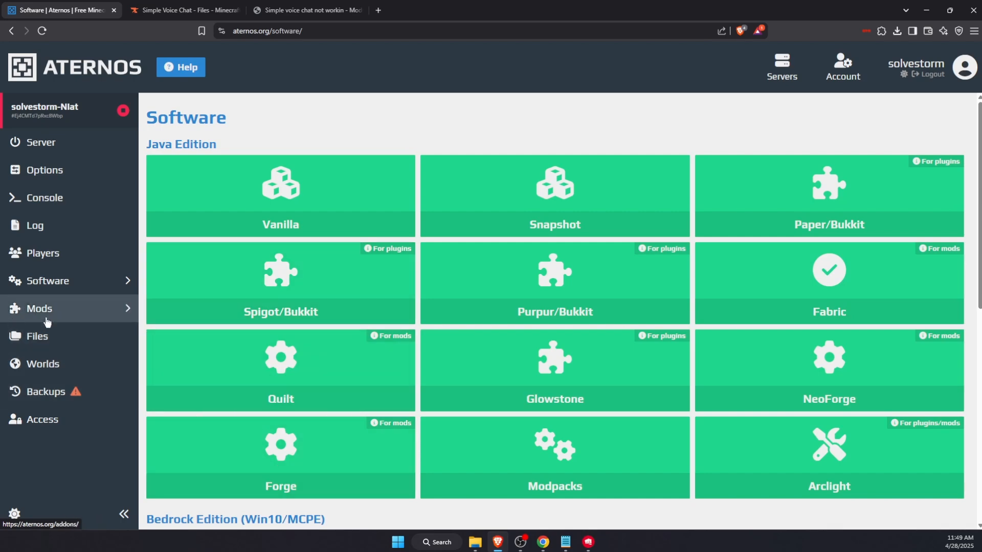
- Search the Mods catalogue for 'VOICE' to find Simple Voice Chat
click(39, 308)
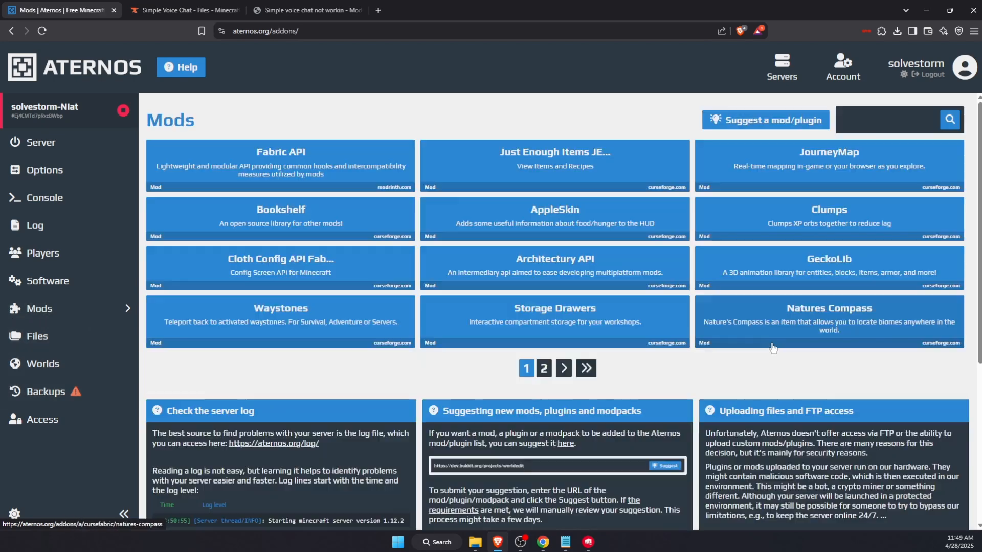
click(895, 119)
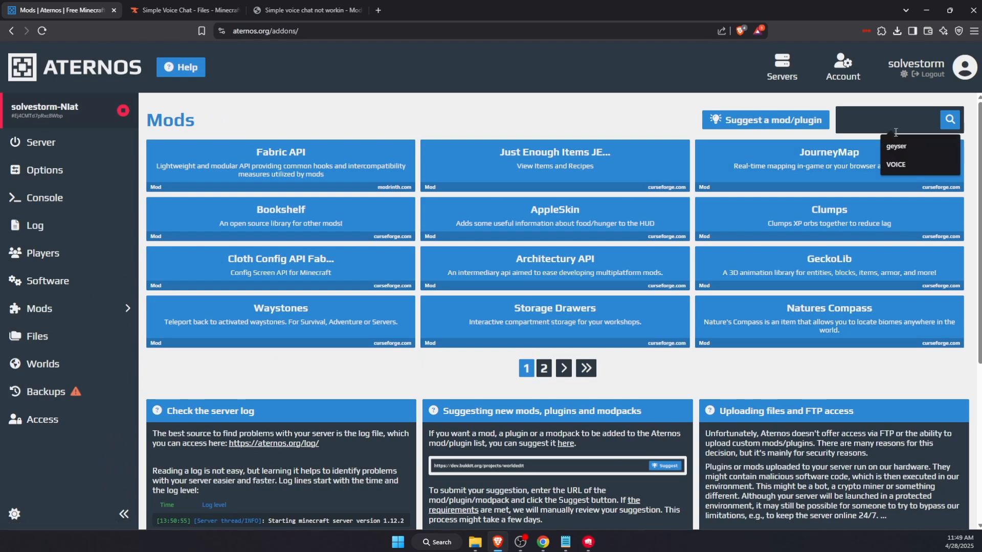
click(896, 165)
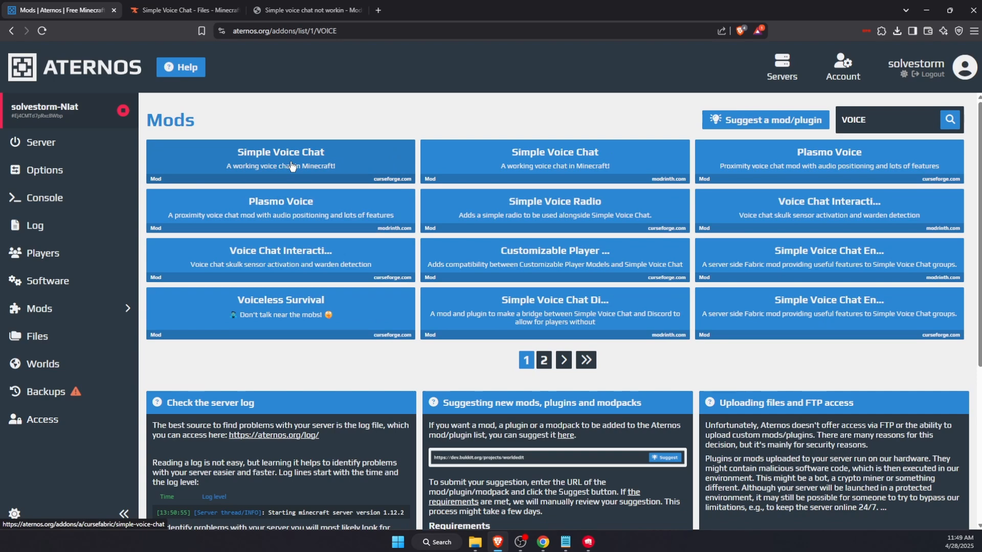
- Review the Simple Voice Chat mod page, start the server, and view its Files
click(280, 162)
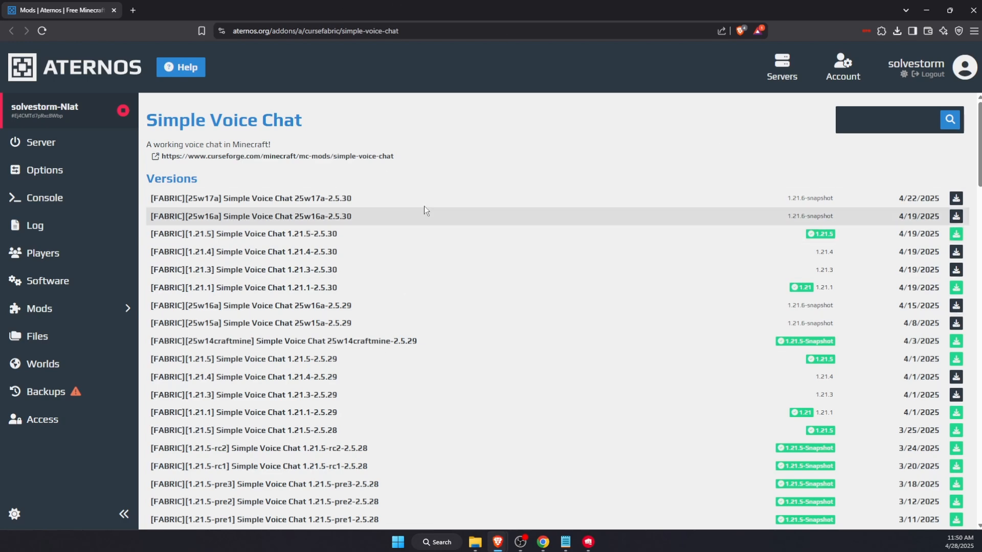
mouse_move(474, 282)
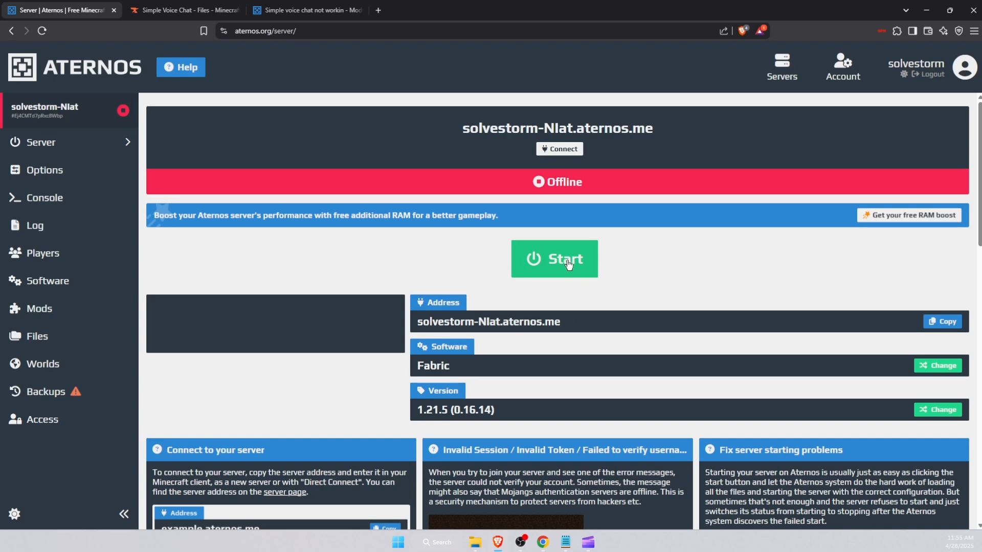
click(553, 259)
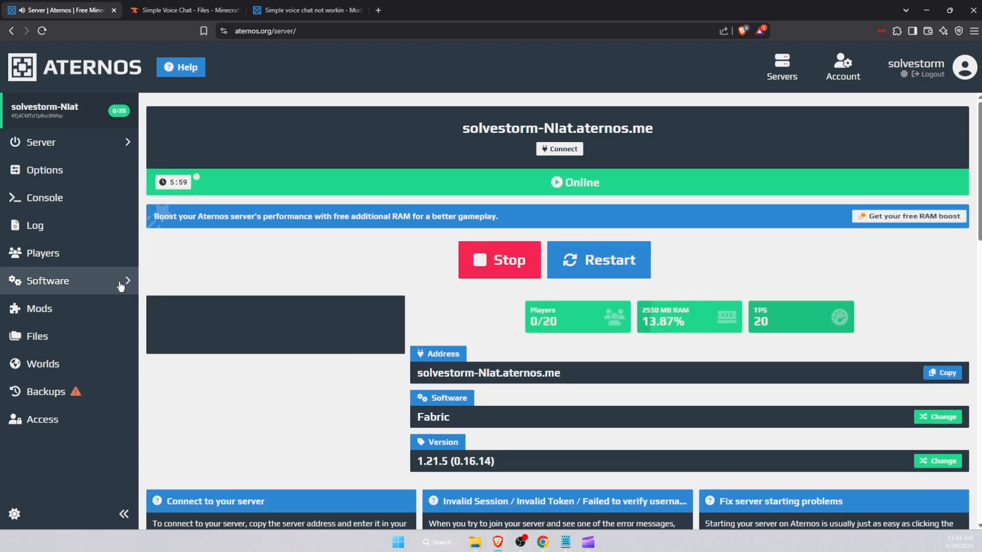
click(36, 336)
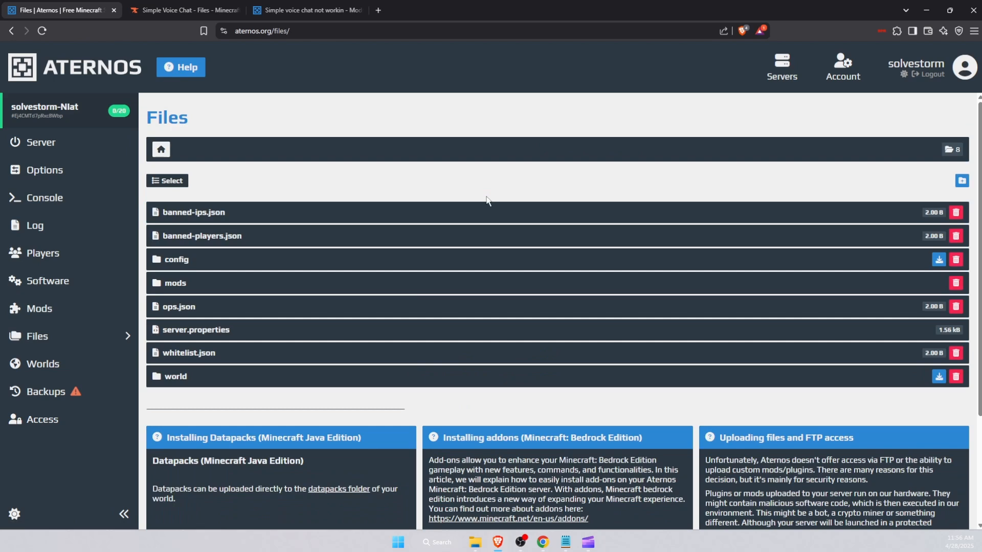
mouse_move(178, 259)
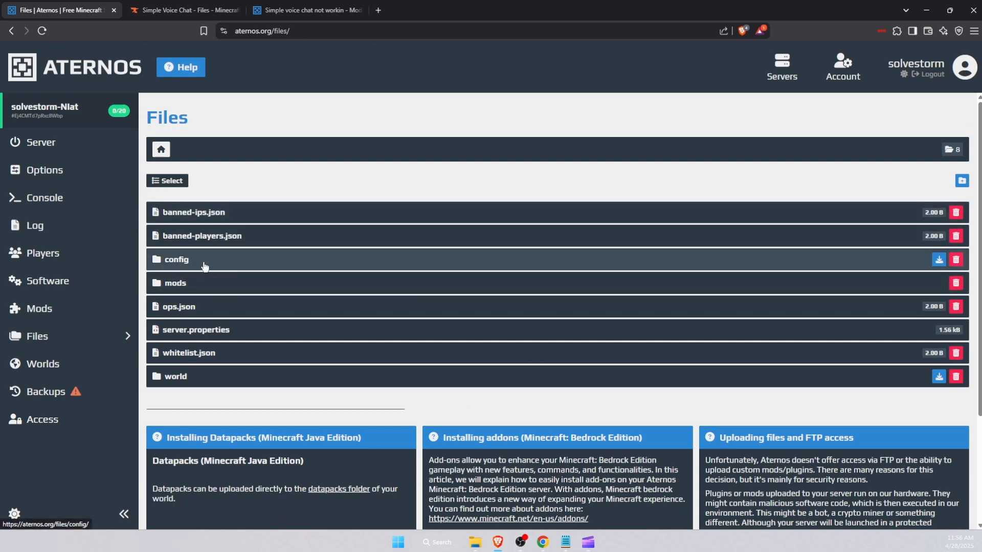
mouse_move(206, 266)
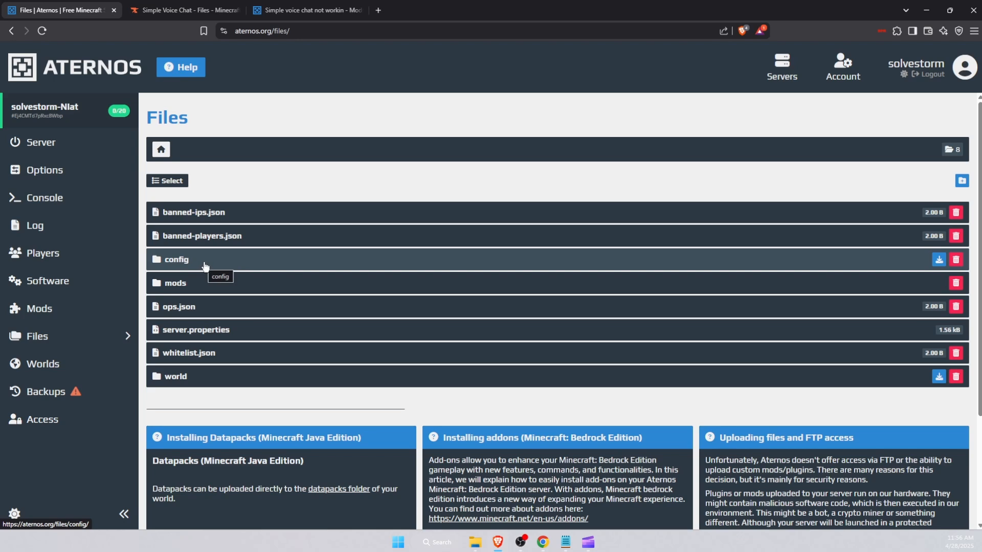
mouse_move(206, 267)
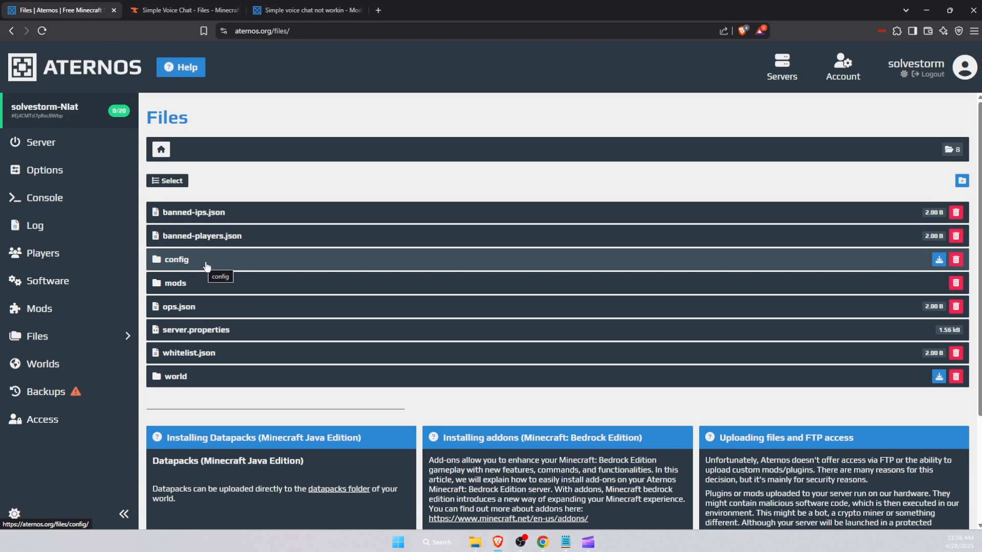
- Navigate into config/voicechat in the server's file browser
click(176, 260)
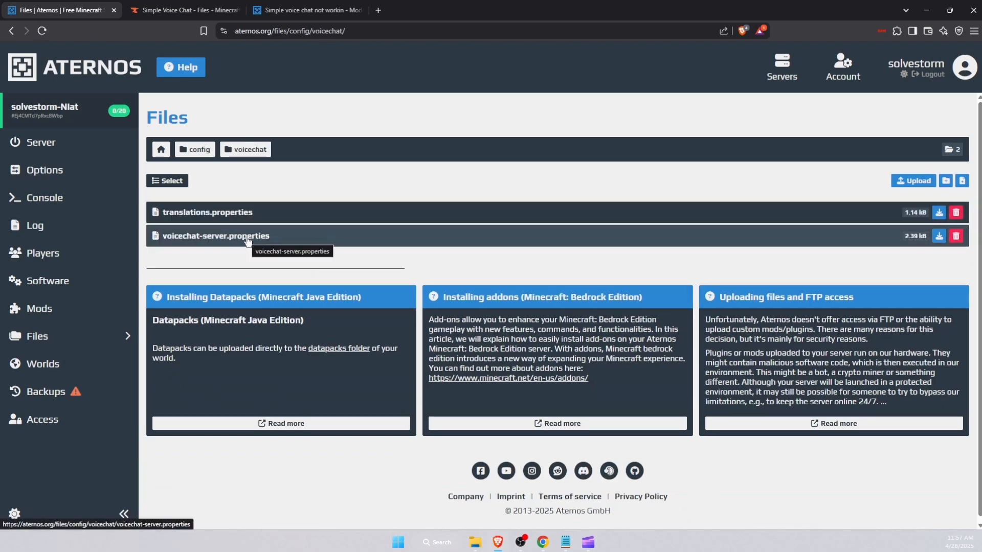
- Edit voicechat-server.properties, replacing the port value with -1
click(215, 235)
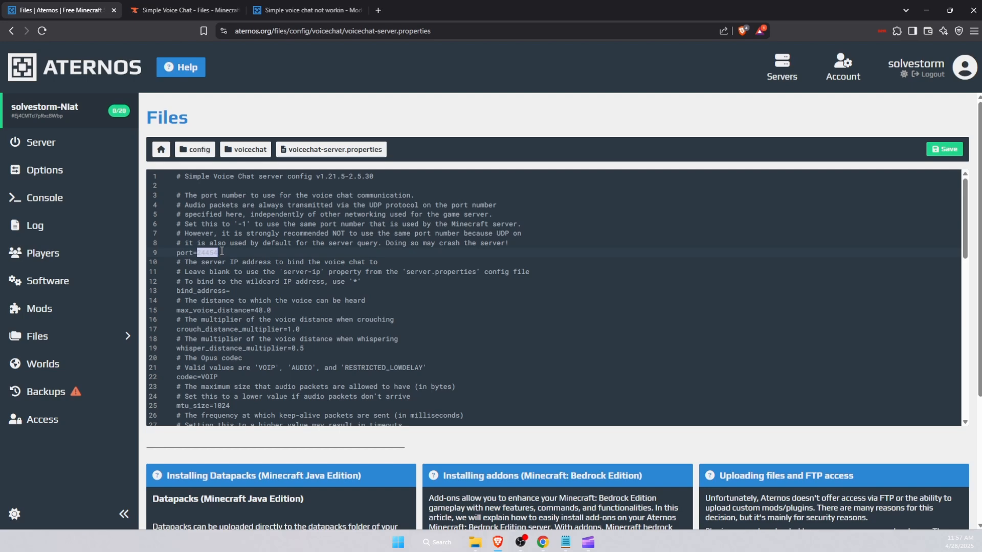
text(-1)
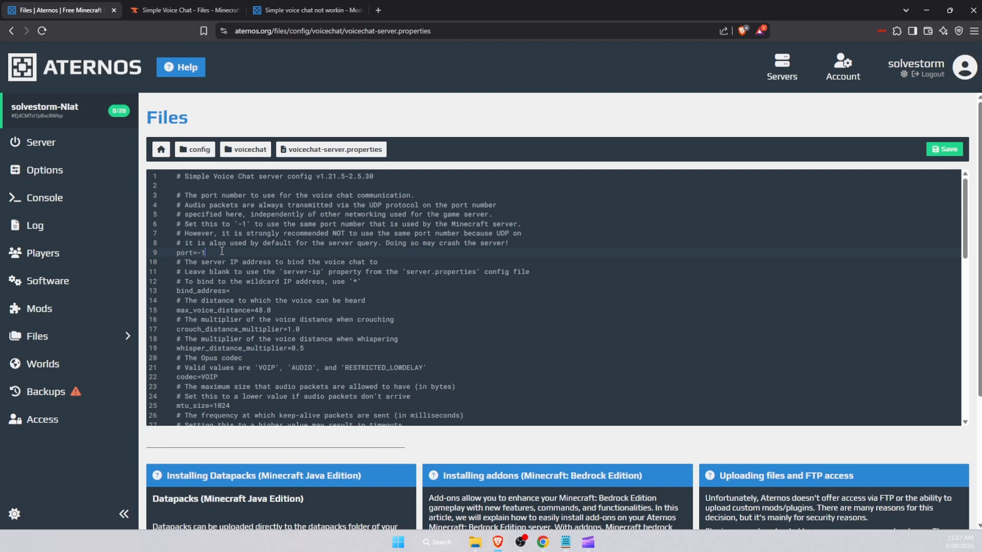